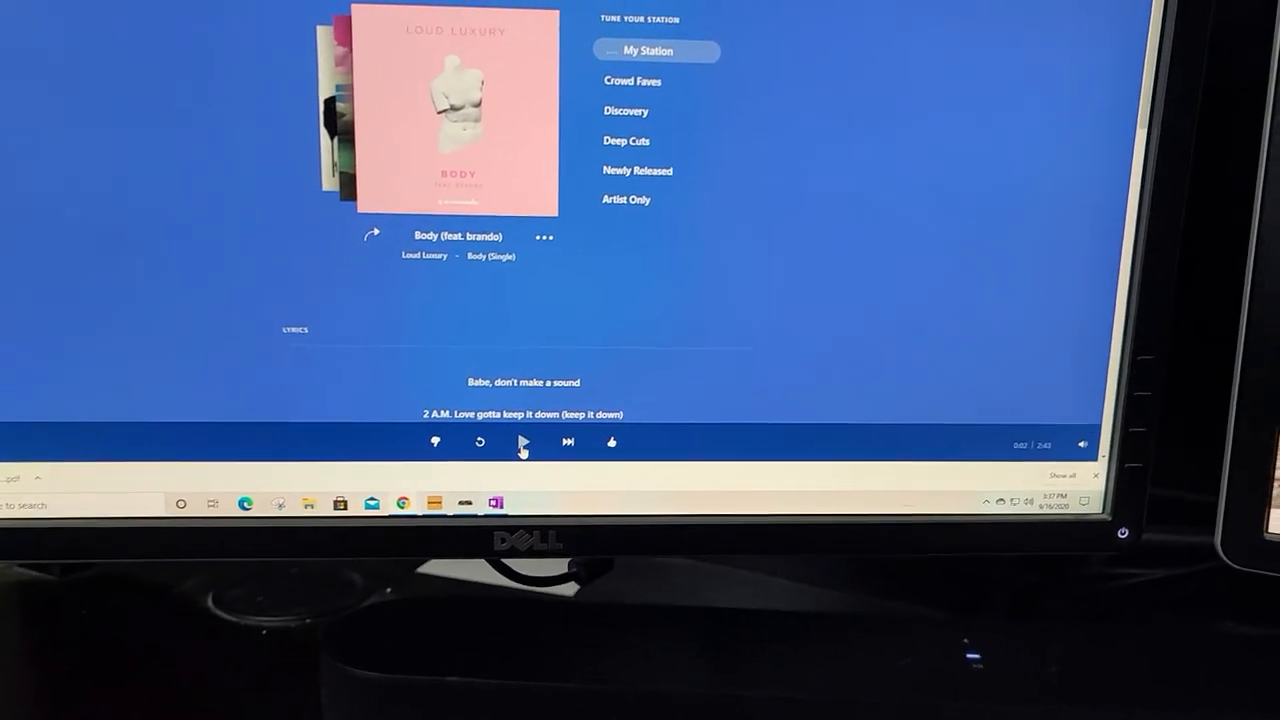
# - Play Loud Luxury's "Body (feat. brando)" on My Station in Pandora
pyautogui.click(523, 442)
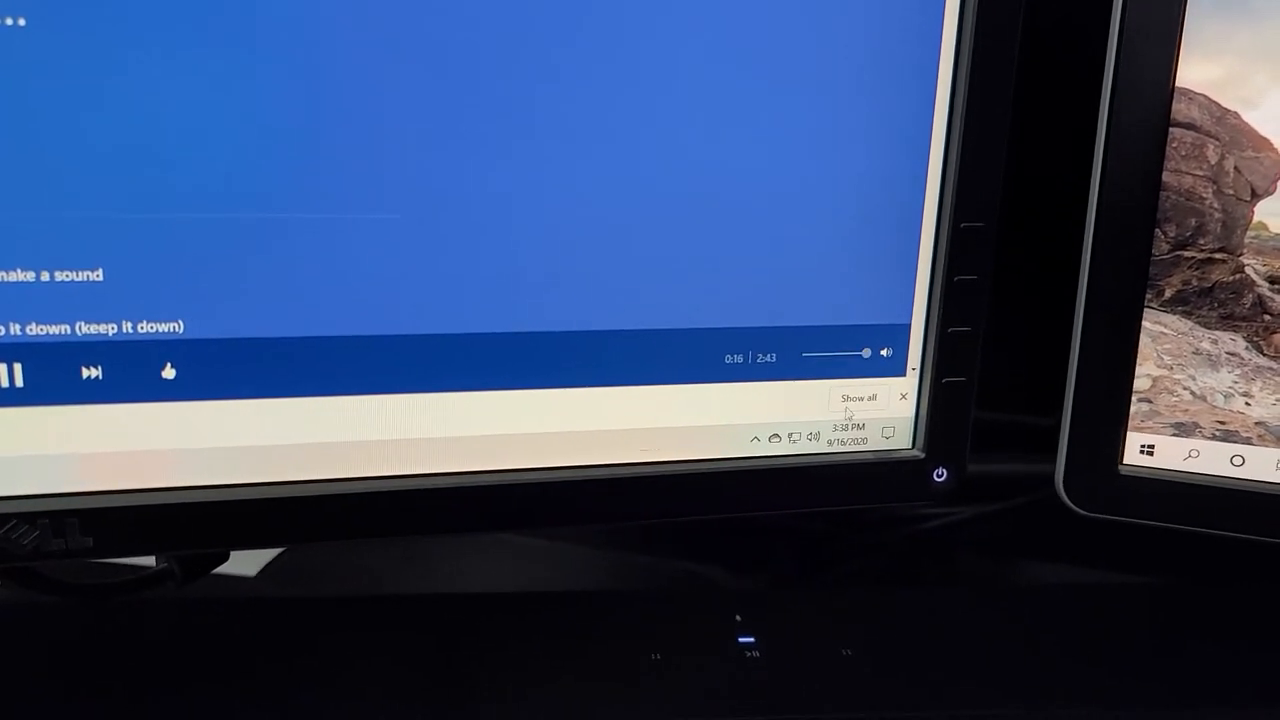
# - Drag the Sound Blaster speaker volume down from 100 through 67 to 50
pyautogui.click(813, 437)
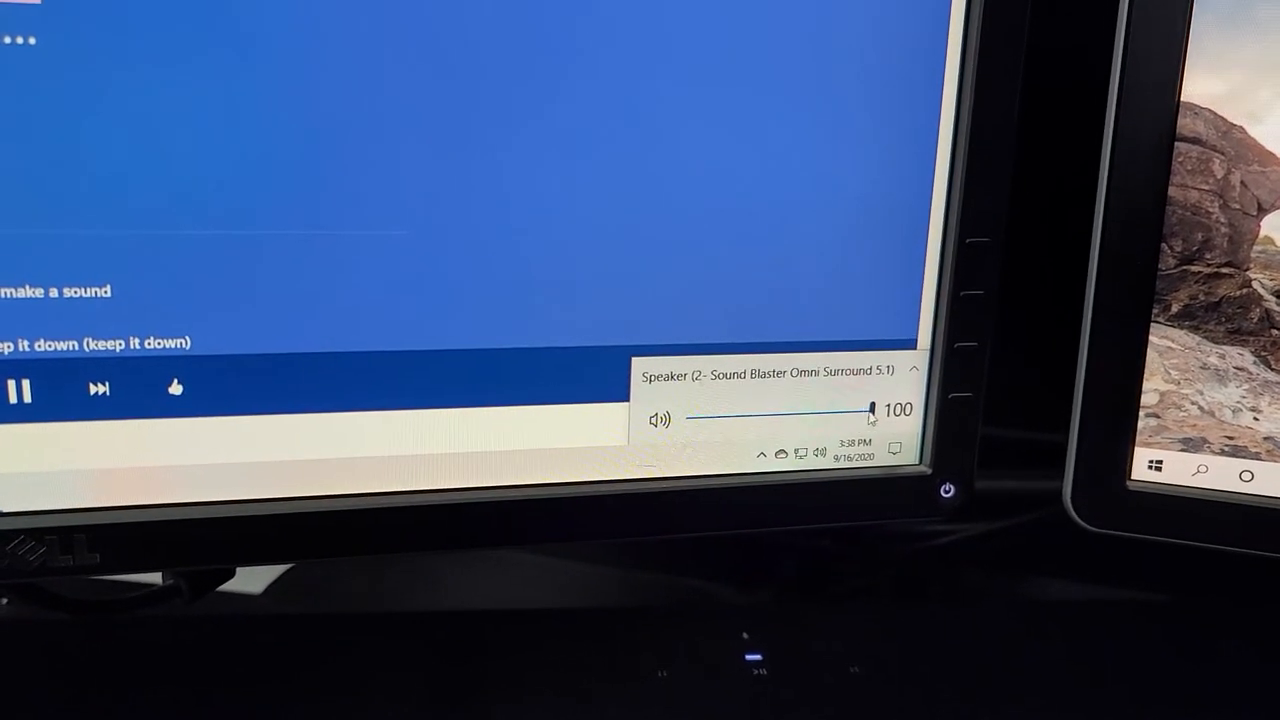
pyautogui.moveTo(870, 417); pyautogui.dragTo(818, 417)
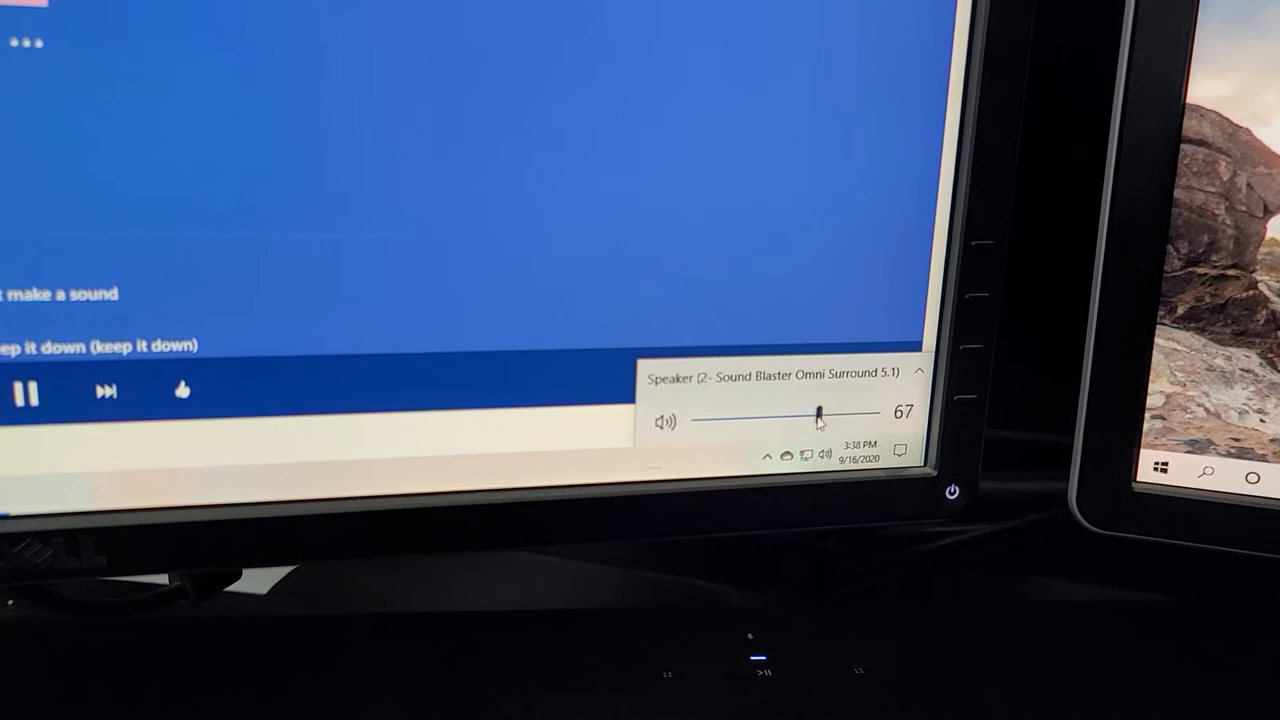
pyautogui.moveTo(818, 413); pyautogui.dragTo(790, 417)
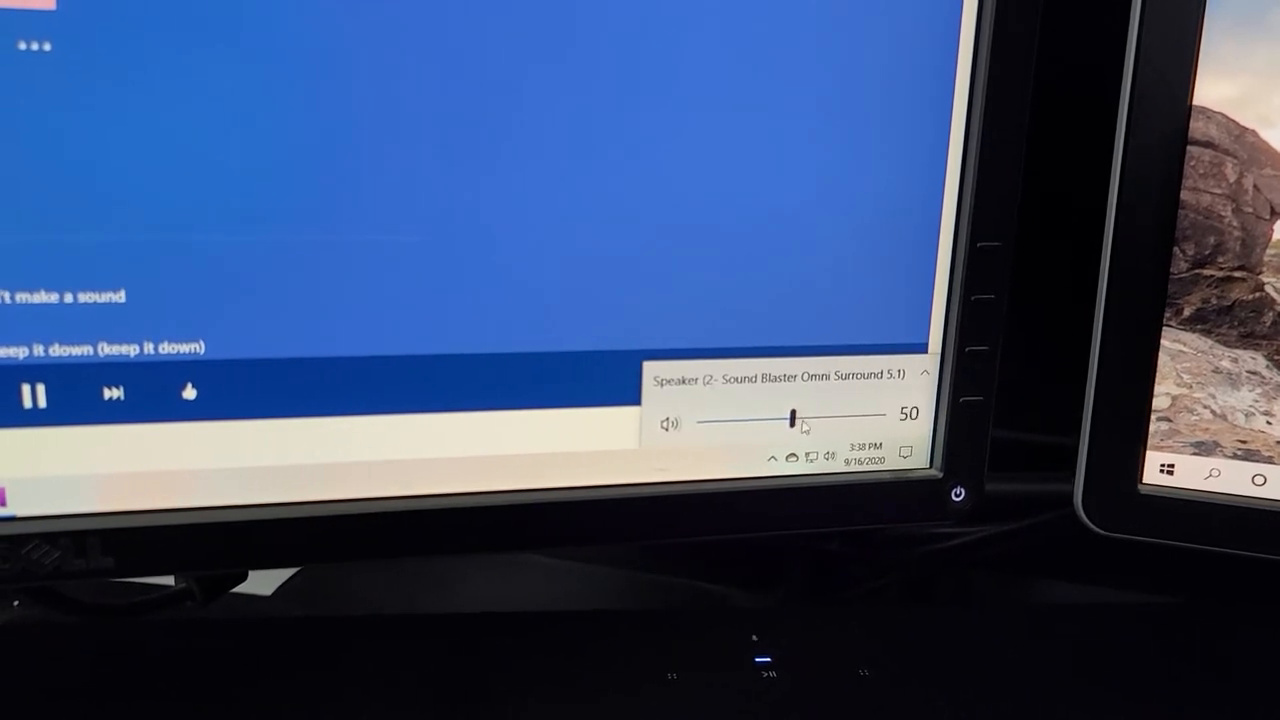